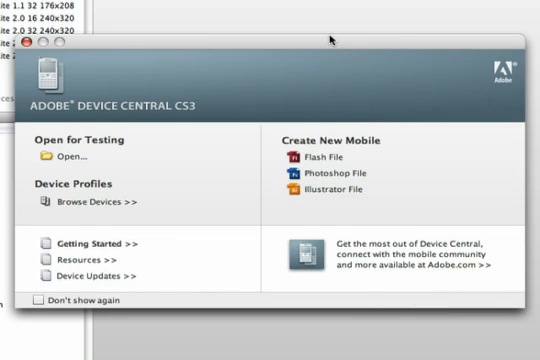
mouse_move(344, 160)
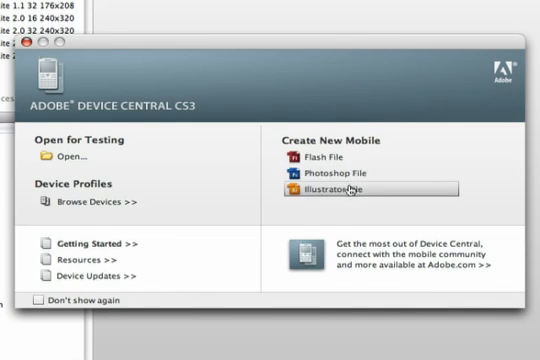
mouse_move(344, 164)
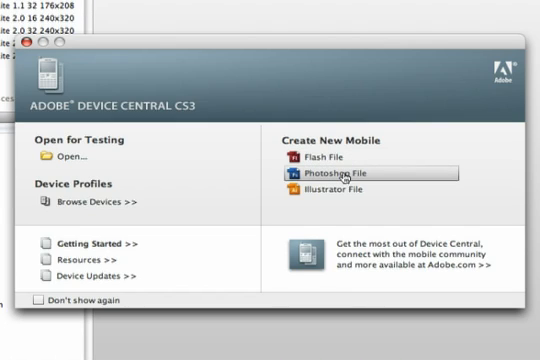
mouse_move(396, 52)
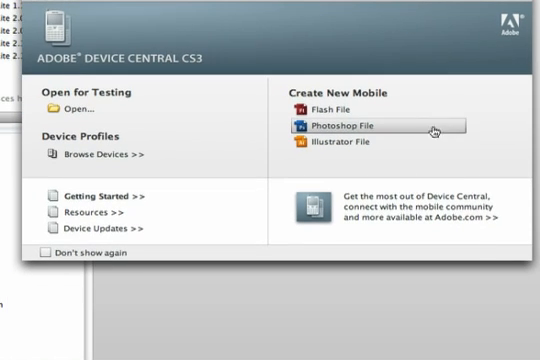
Start a Photoshop mobile file for the Motorola RAZR V3m with Fullscreen 176 × 220 content type.
left_click(340, 124)
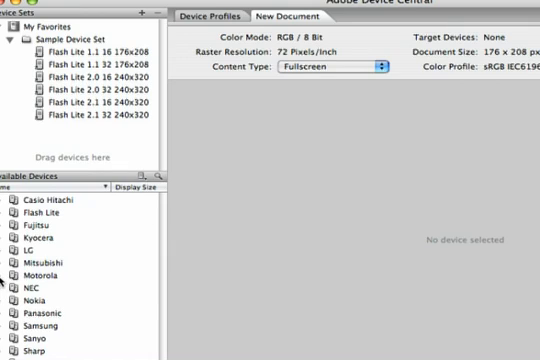
left_click(16, 274)
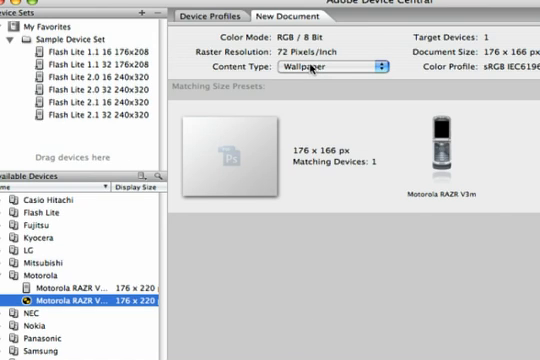
left_click(328, 64)
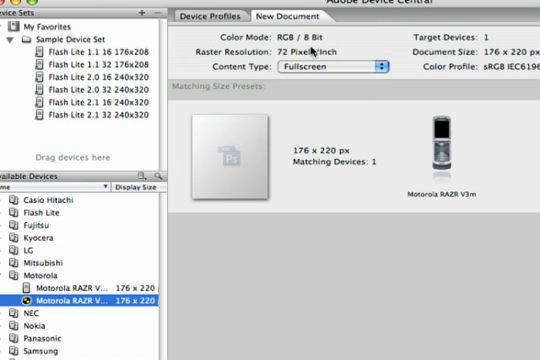
scroll("down", 3)
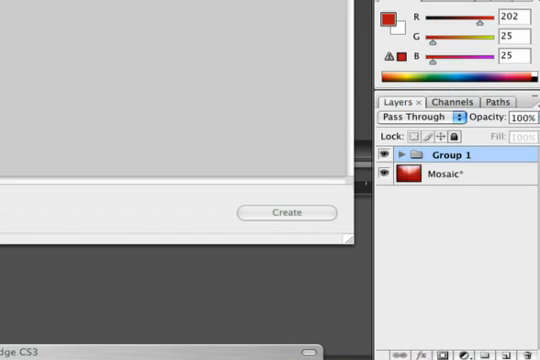
Create the RAZR-sized document and bring up Layer Style on the artwork layer.
left_click(412, 156)
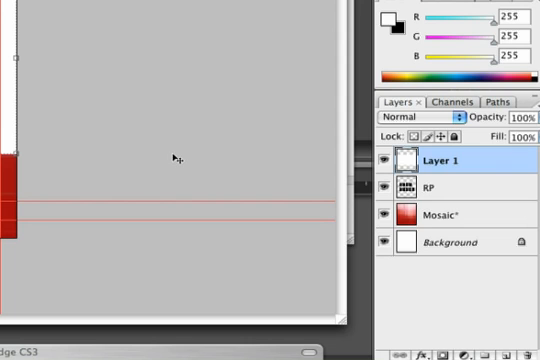
double_click(432, 160)
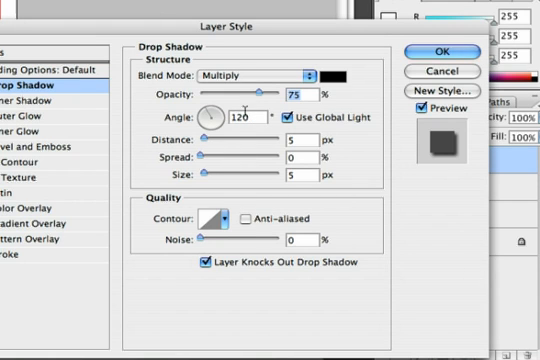
Enable Drop Shadow at 53% opacity and confirm the layer style.
left_click_drag(276, 88, 240, 88)
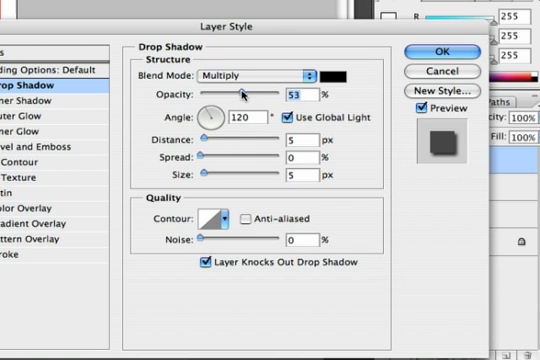
left_click(448, 52)
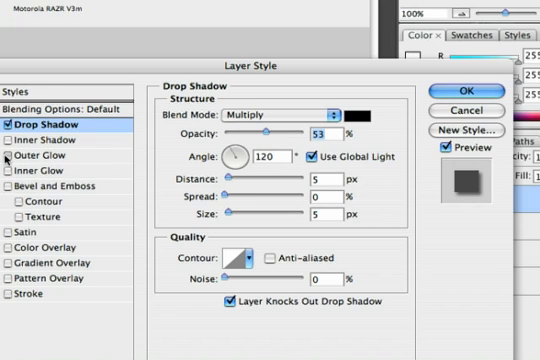
left_click(48, 156)
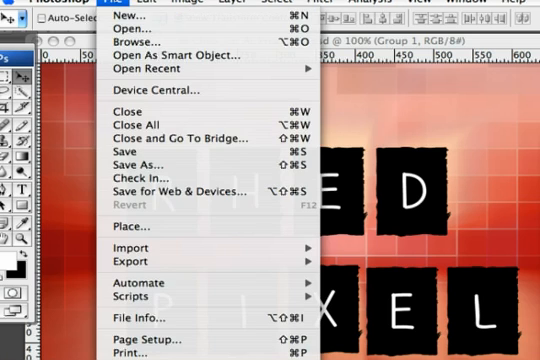
mouse_move(166, 206)
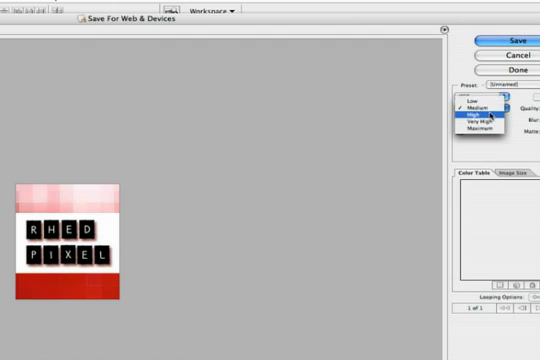
Choose a JPEG quality preset in Save for Web and send it to Device Central.
left_click(470, 114)
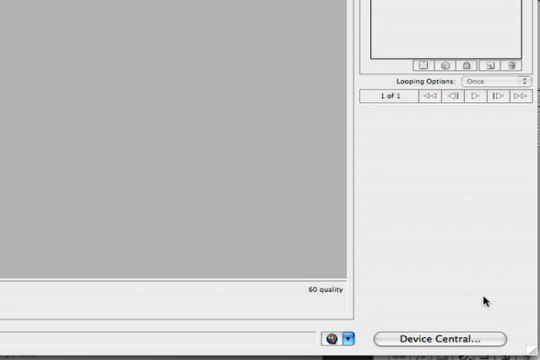
left_click(440, 340)
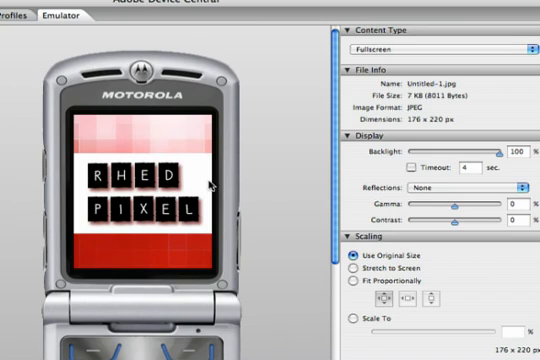
Set the emulator's Reflections to Sunshine and adjust the display slider.
left_click(484, 188)
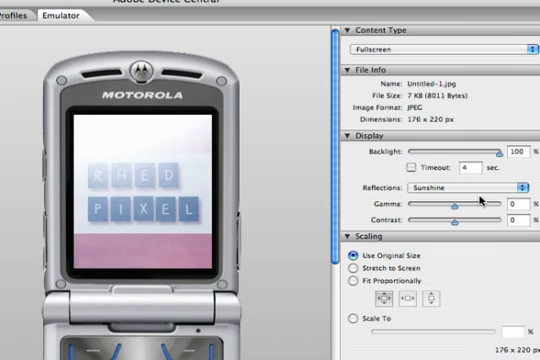
left_click_drag(462, 206, 442, 206)
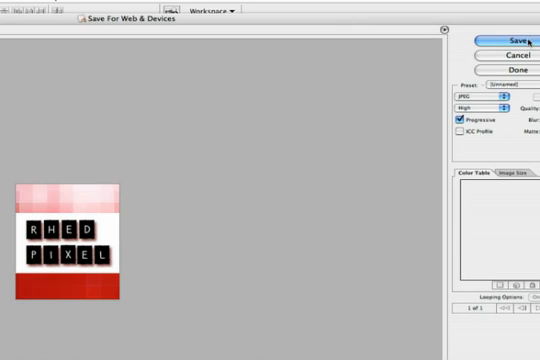
Save the optimized JPEG to the Desktop under an edited file name ending in 2.
left_click(516, 36)
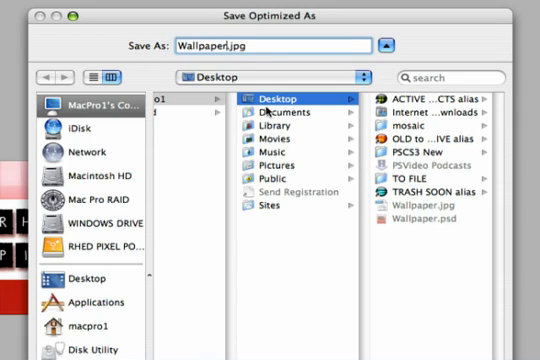
type("2")
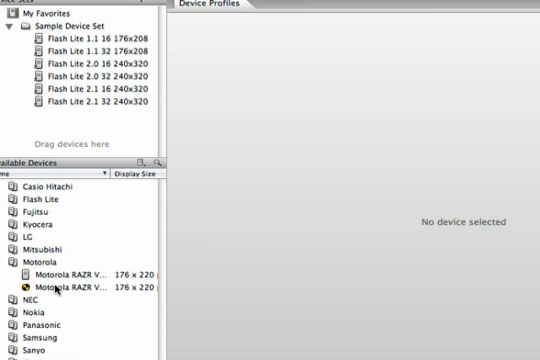
Select the Motorola RAZR V3m profile and view its Video tab with 3GPP and 176 × 144 size.
left_click(70, 292)
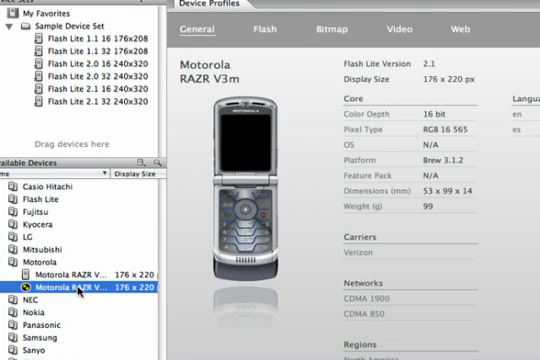
mouse_move(408, 30)
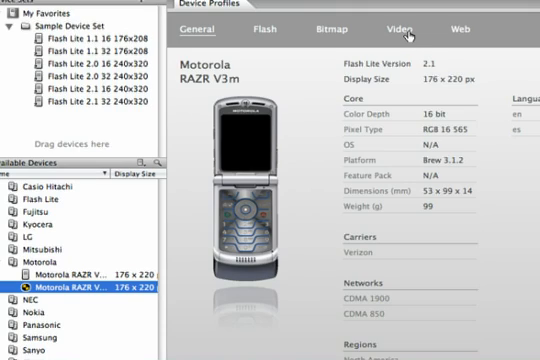
left_click(394, 24)
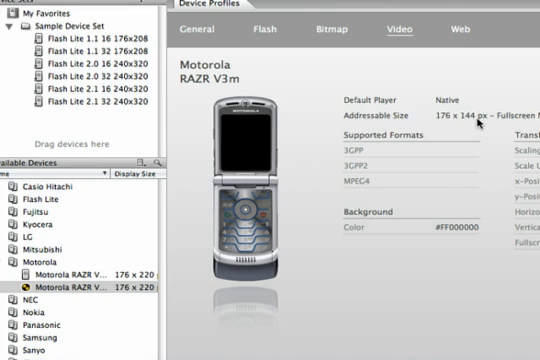
mouse_move(480, 122)
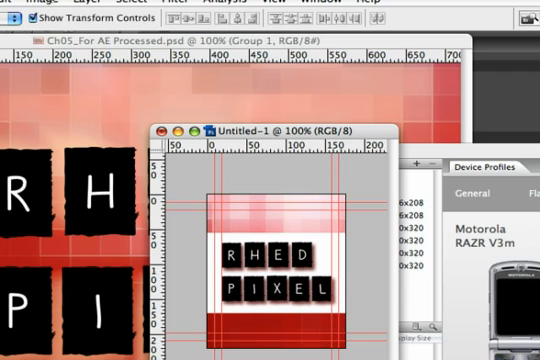
Set Canvas Size height to 144 pixels and proceed through the clipping warning.
left_click(36, 4)
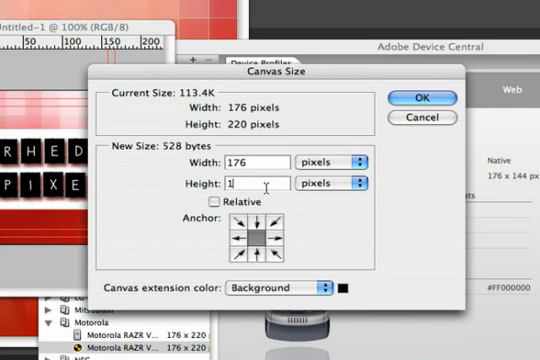
type("144")
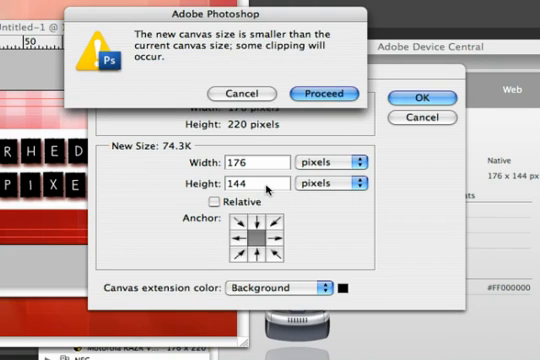
left_click(324, 92)
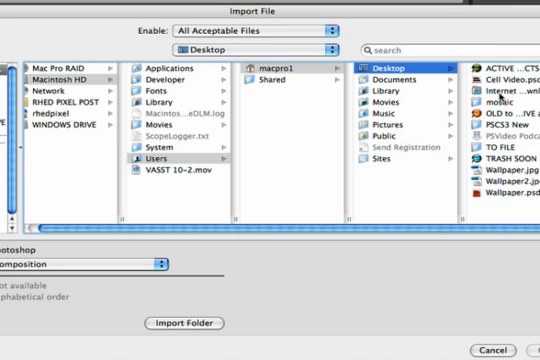
Import the wallpaper PSD into After Effects as a composition.
left_click(400, 76)
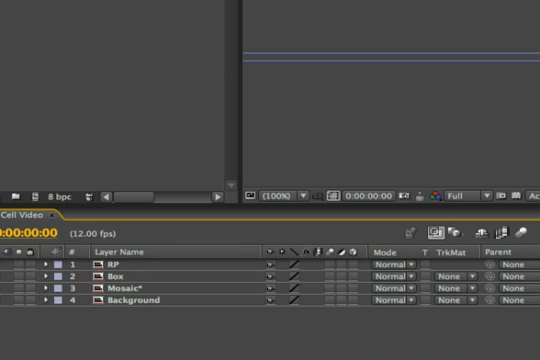
mouse_move(16, 292)
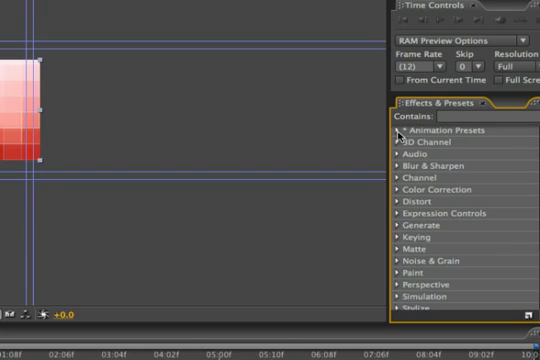
Browse the Backgrounds category in the Effects & Presets animation presets.
left_click(400, 130)
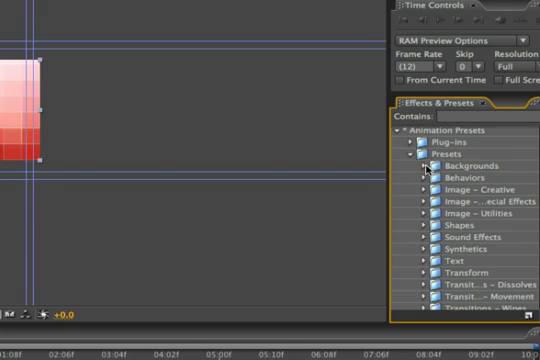
left_click(428, 166)
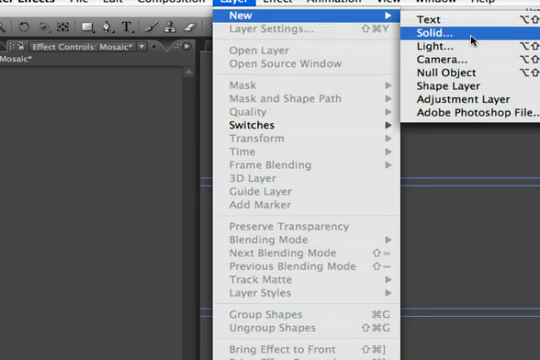
Create a solid named Circuit and apply the Circuit background preset to it.
left_click(420, 36)
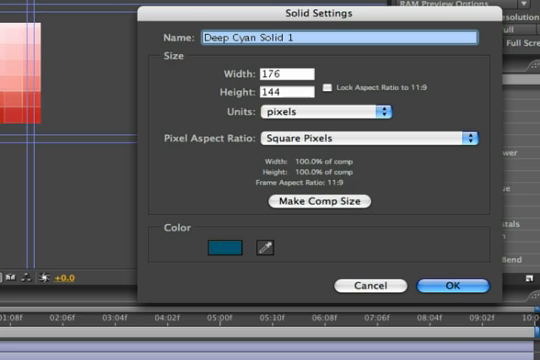
type("Circuit")
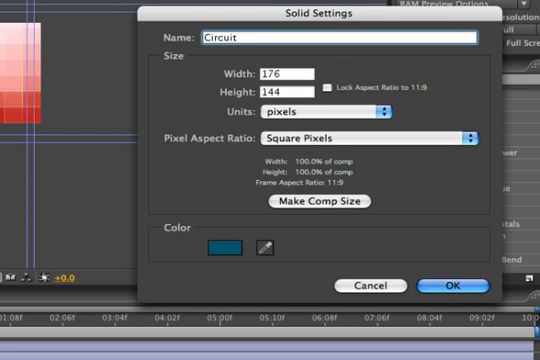
left_click(456, 284)
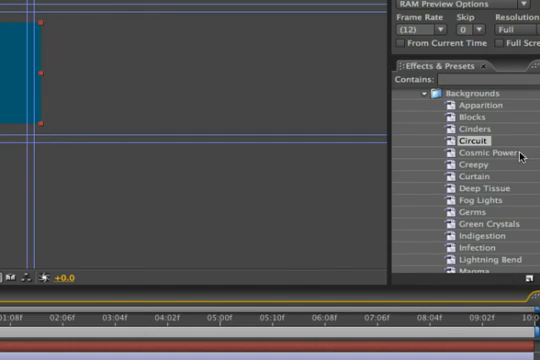
double_click(472, 142)
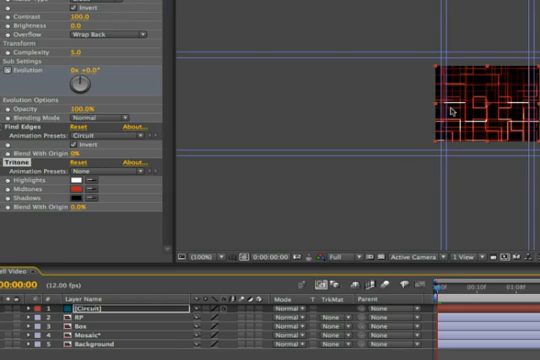
mouse_move(502, 104)
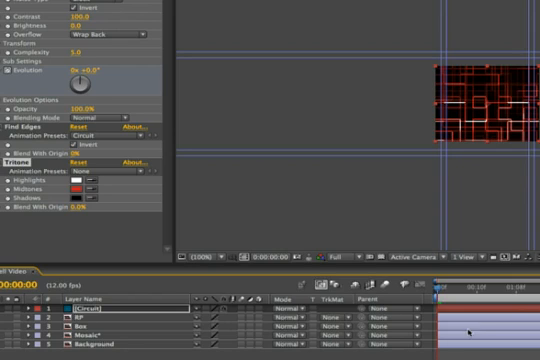
mouse_move(490, 324)
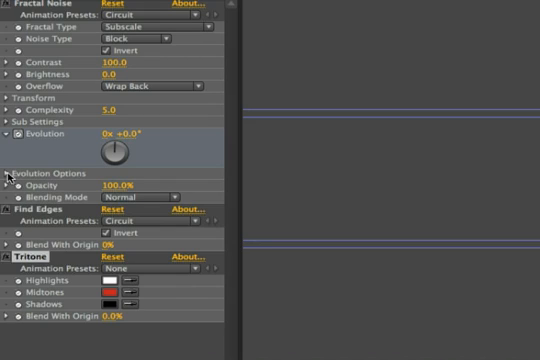
Enable Cycle Evolution under Fractal Noise's Evolution Options so the texture loops.
left_click(18, 176)
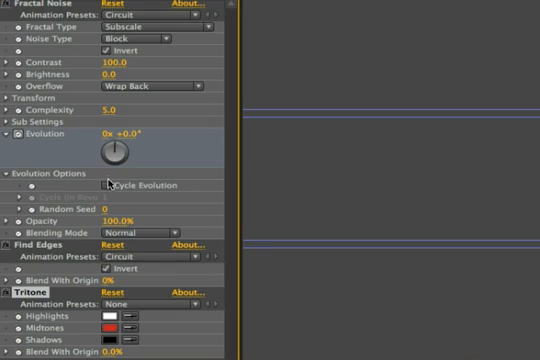
left_click(112, 184)
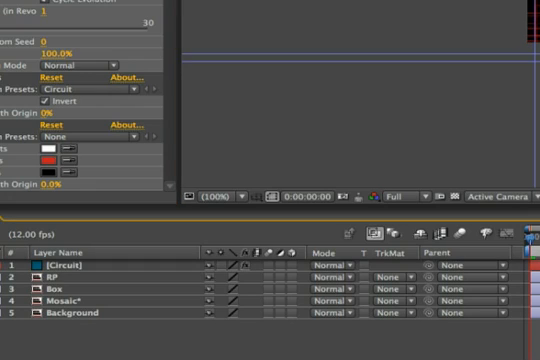
Set the first Evolution keyframe with the stopwatch at the start of the timeline.
left_click(10, 268)
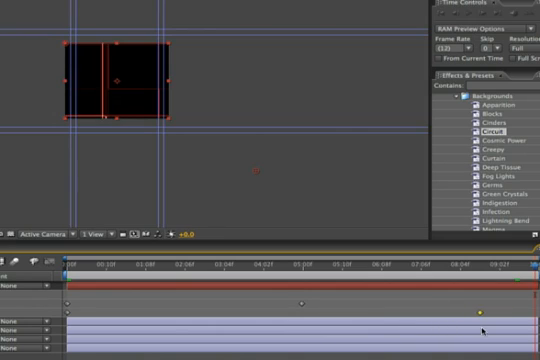
mouse_move(524, 328)
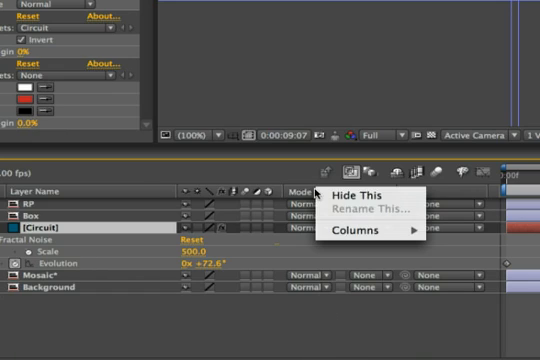
Turn on the Modes column from the timeline's Columns list.
left_click(358, 236)
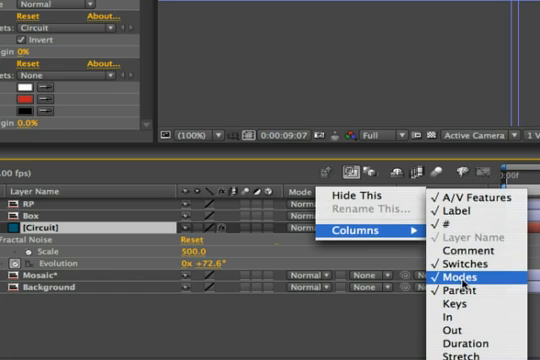
left_click(468, 270)
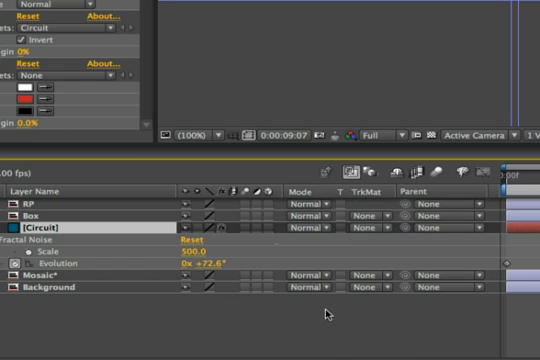
left_click(316, 216)
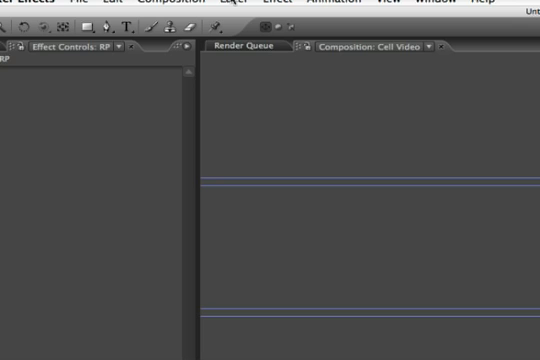
Add an adjustment layer and set the layer's blending mode to Screen.
left_click(232, 4)
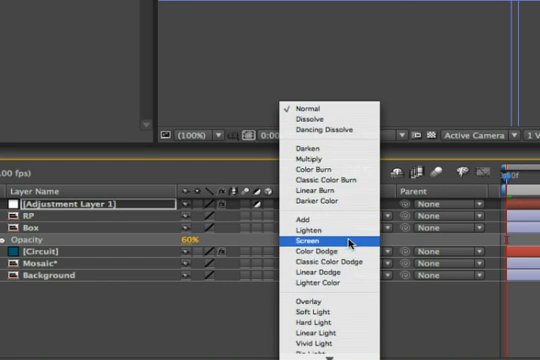
left_click(312, 240)
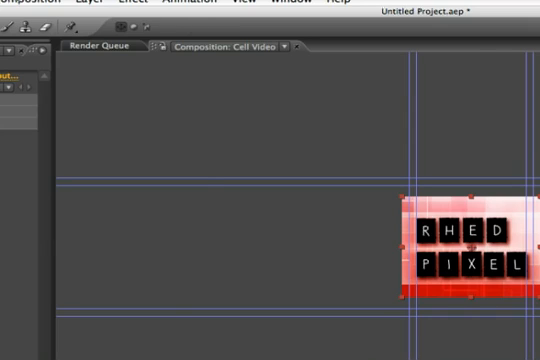
Queue Cell Video, output it to Cell Video.mov on the Desktop, and render.
left_click(102, 46)
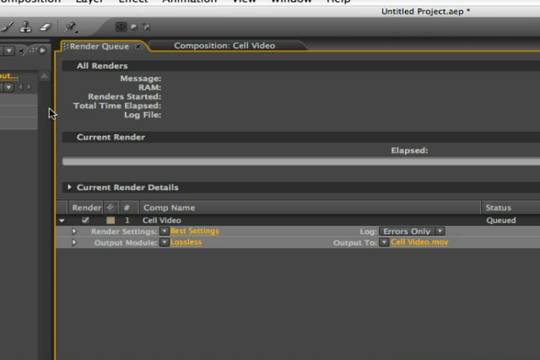
mouse_move(168, 238)
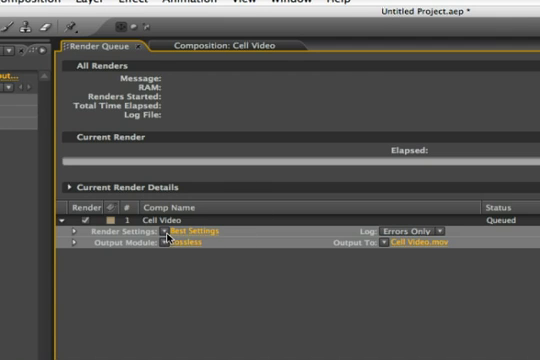
mouse_move(228, 270)
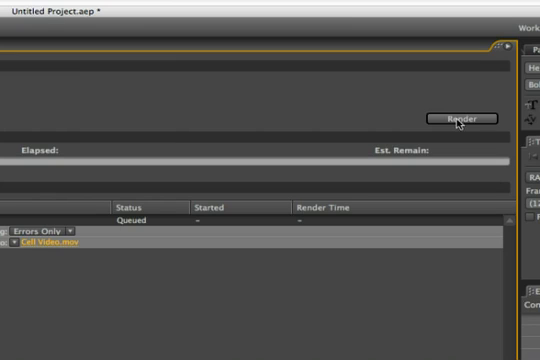
left_click(464, 116)
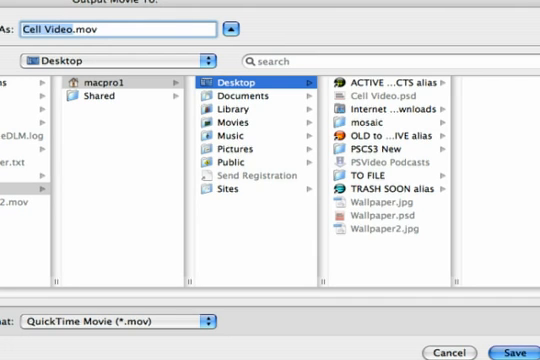
left_click(516, 324)
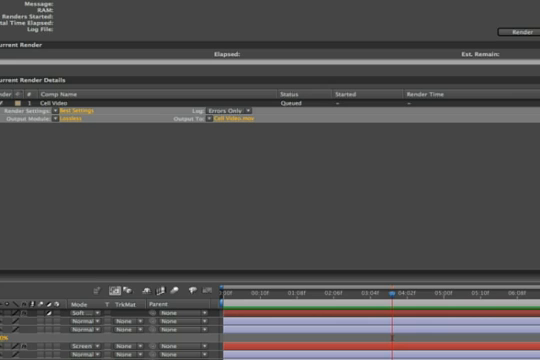
left_click(512, 24)
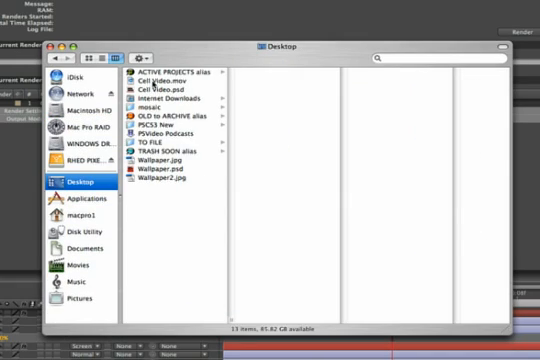
Export the rendered Cell Video.mov from QuickTime as Movie to 3G, Cell Video.3gp.
double_click(150, 80)
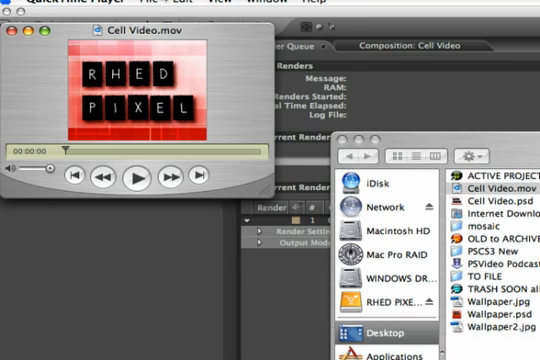
left_click(152, 8)
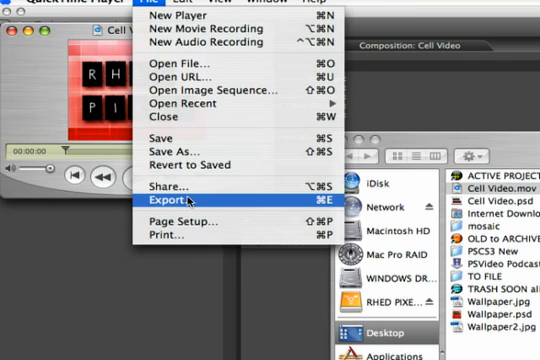
left_click(180, 204)
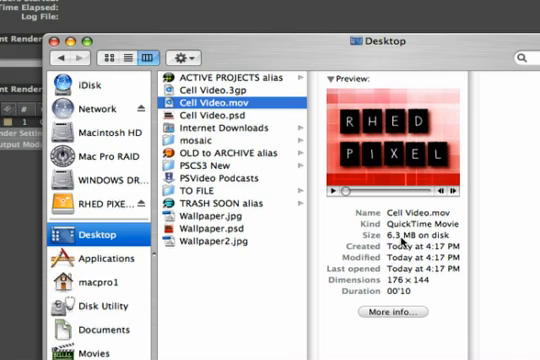
left_click(220, 88)
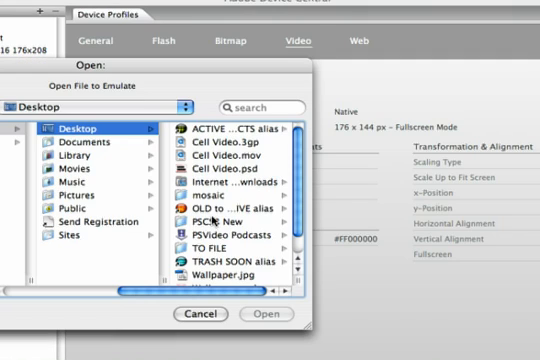
Play Cell Video.3gp on the Motorola RAZR emulator, then expand the Kyocera group.
left_click(200, 314)
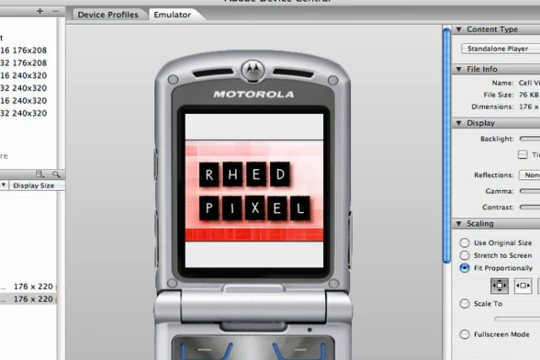
mouse_move(236, 240)
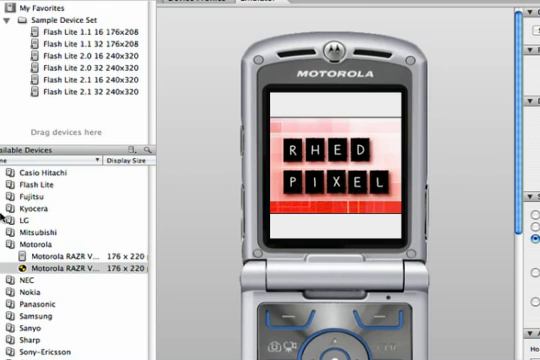
left_click(10, 200)
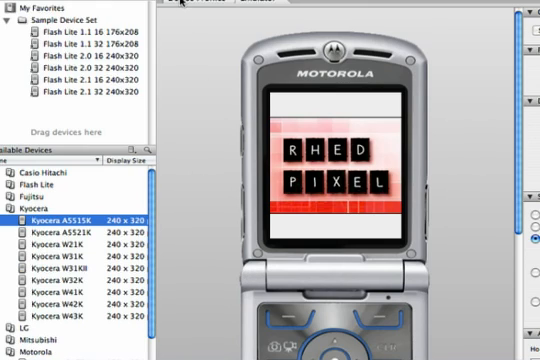
View the Kyocera A5511K and W21K profiles, then expand the Flash Lite group.
left_click(376, 22)
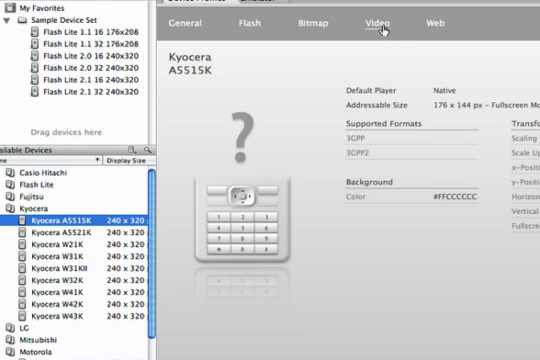
left_click(60, 236)
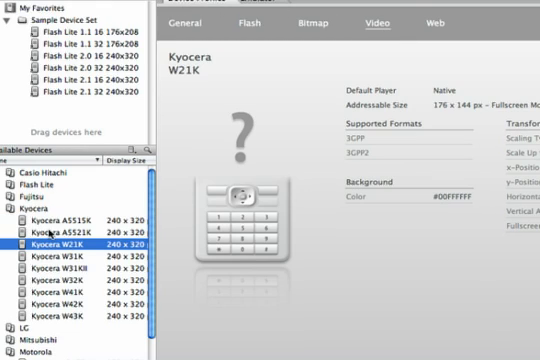
left_click(12, 186)
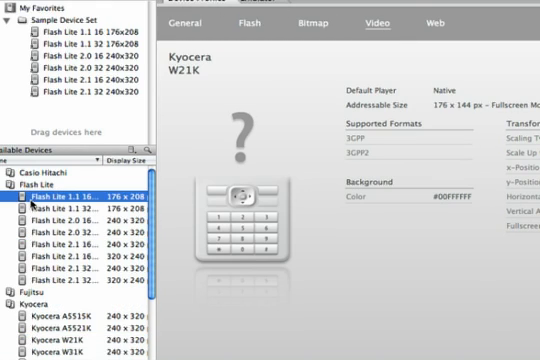